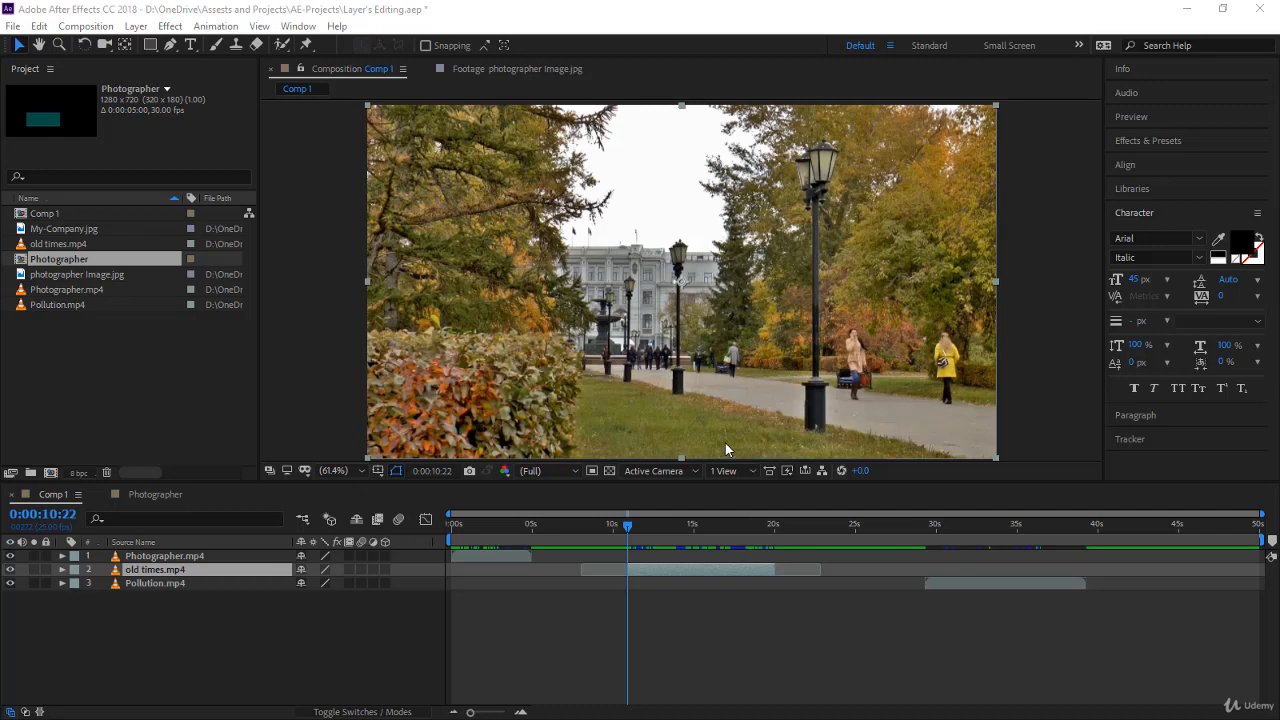
mouse_move(680, 612)
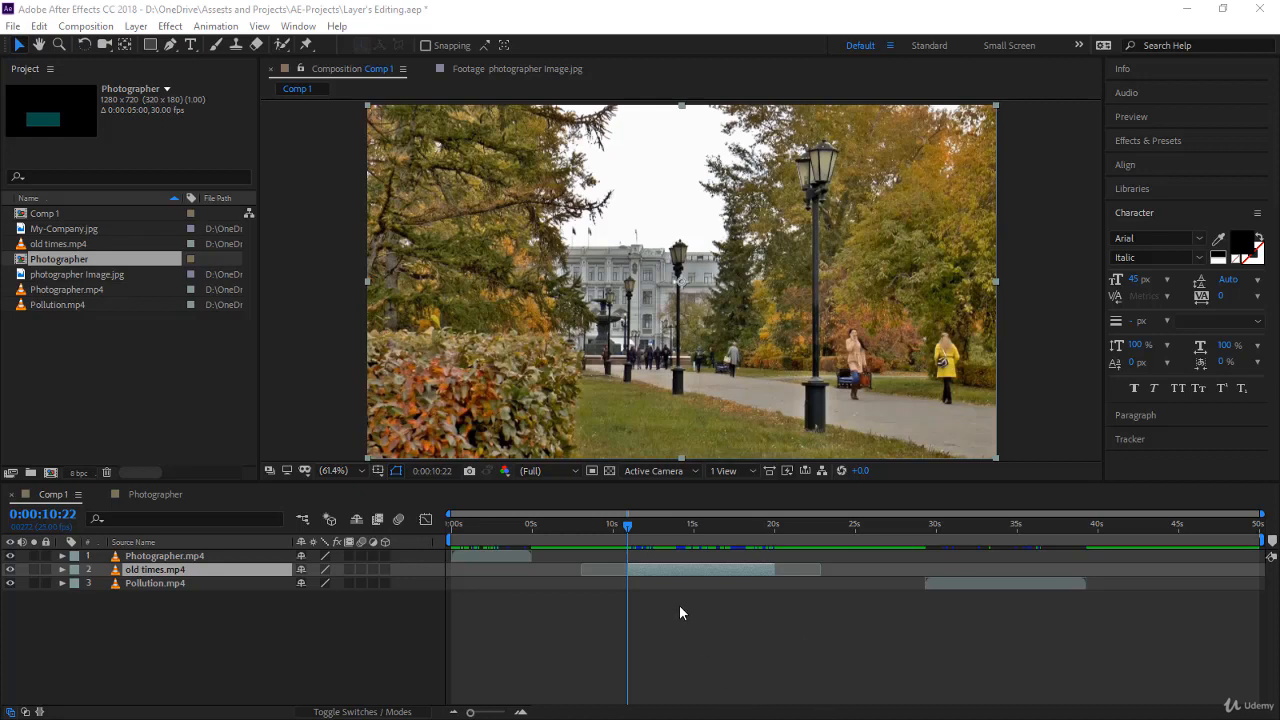
mouse_move(660, 590)
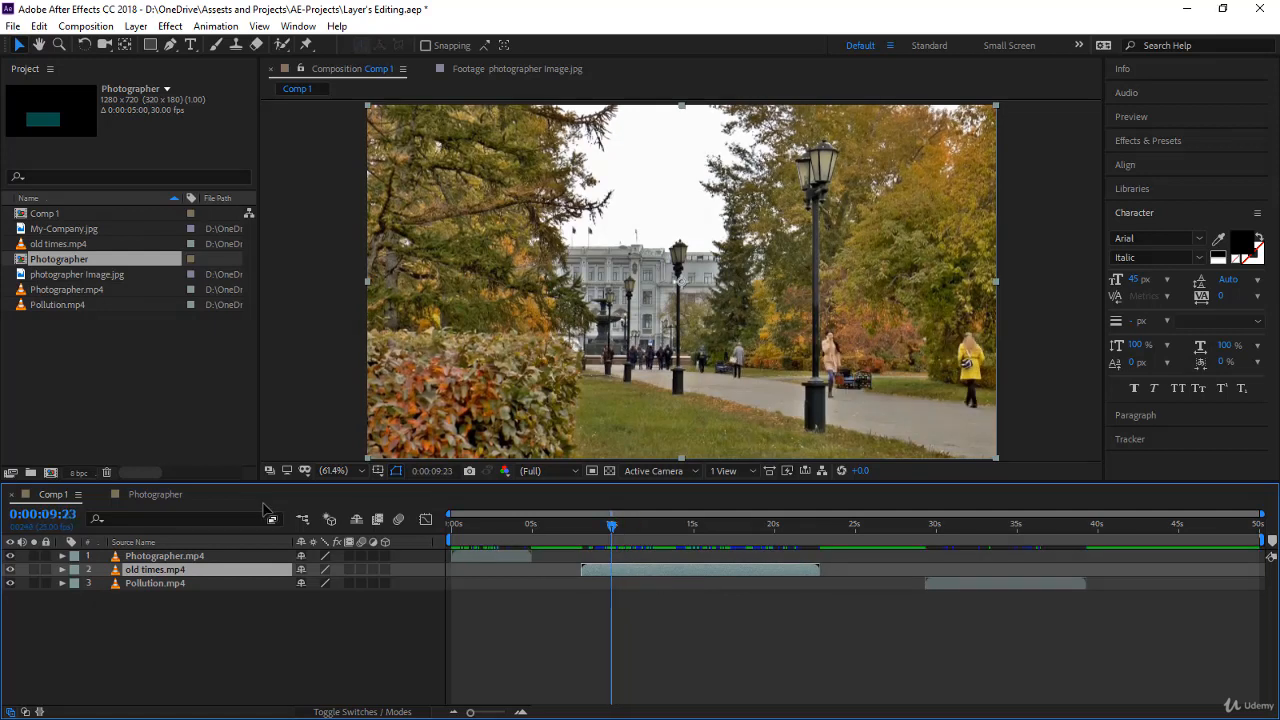
Step: Jump the current-time indicator to 0:00:20:00 in Comp 1 to preview the park scene
click(42, 512)
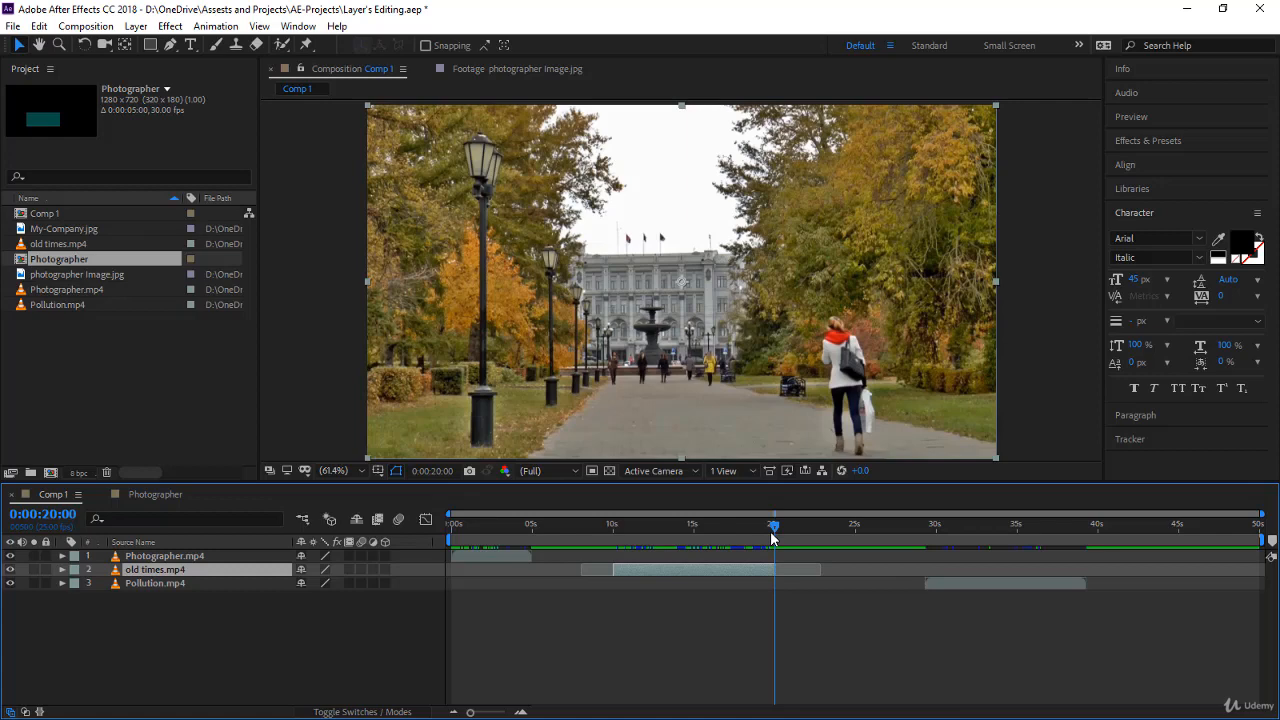
Step: Scrub through the old times.mp4 clip around 14-16 seconds and past its end
drag(772, 524, 632, 524)
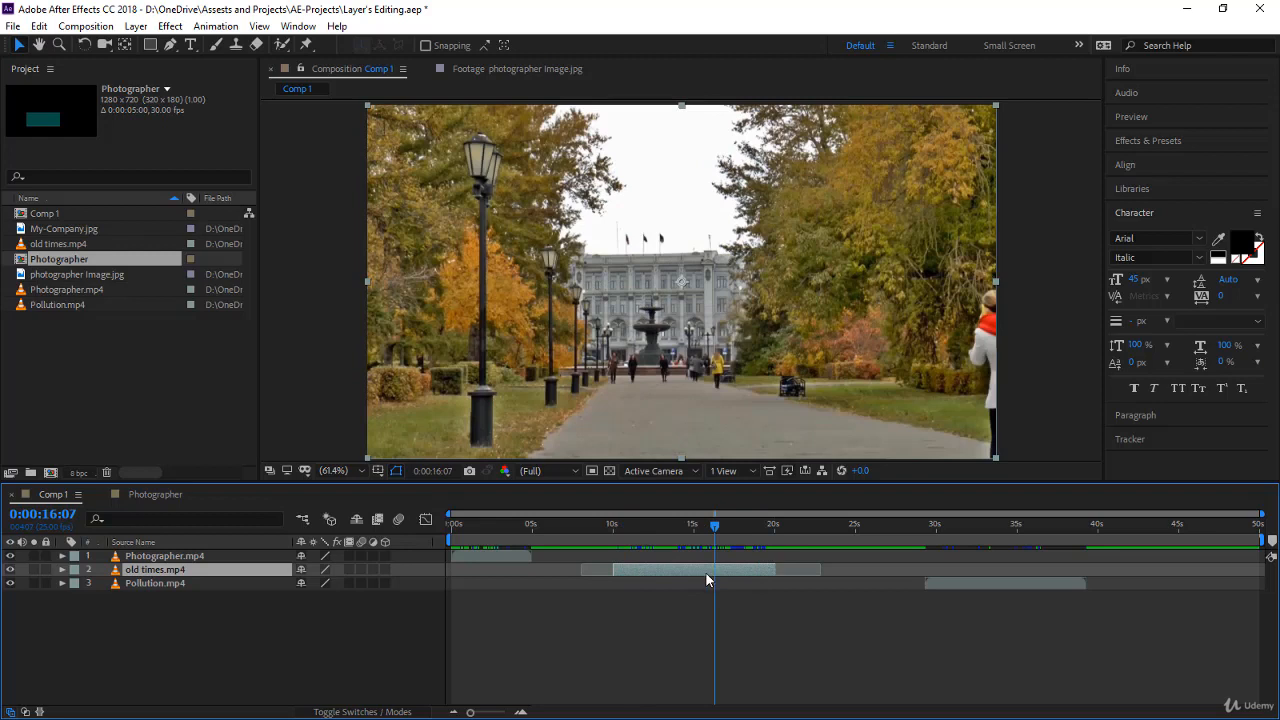
mouse_move(734, 576)
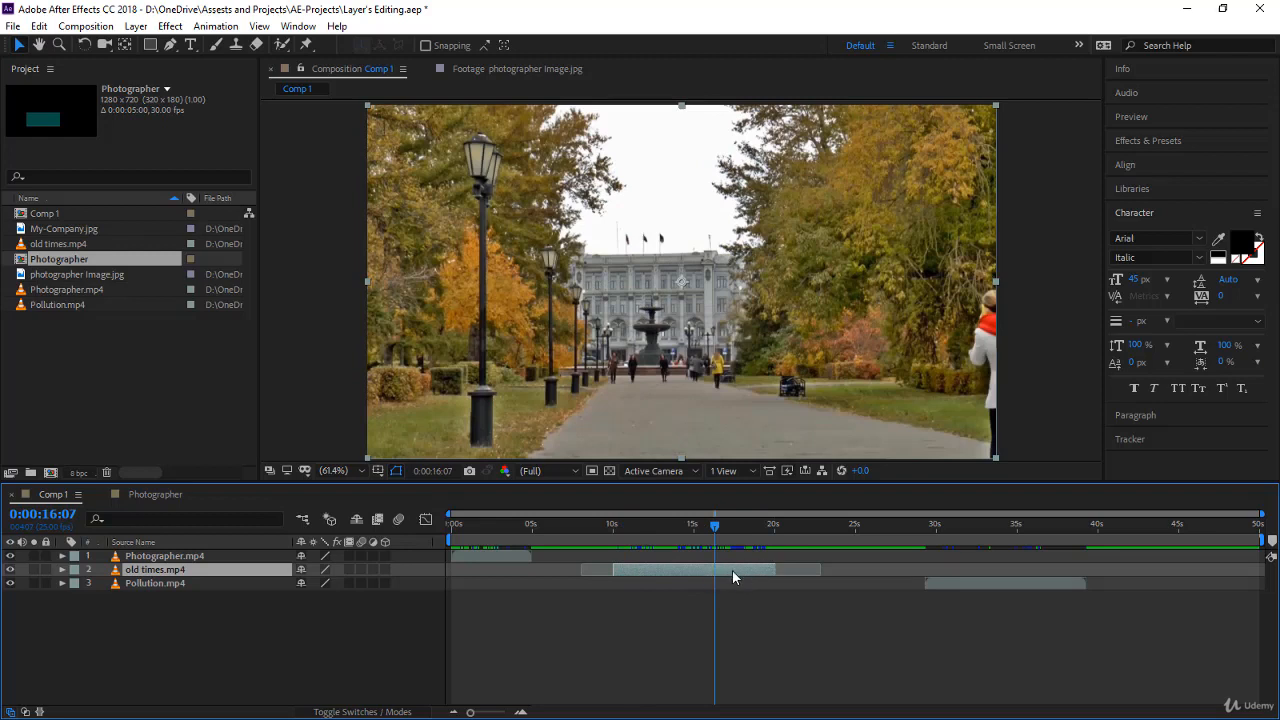
mouse_move(732, 572)
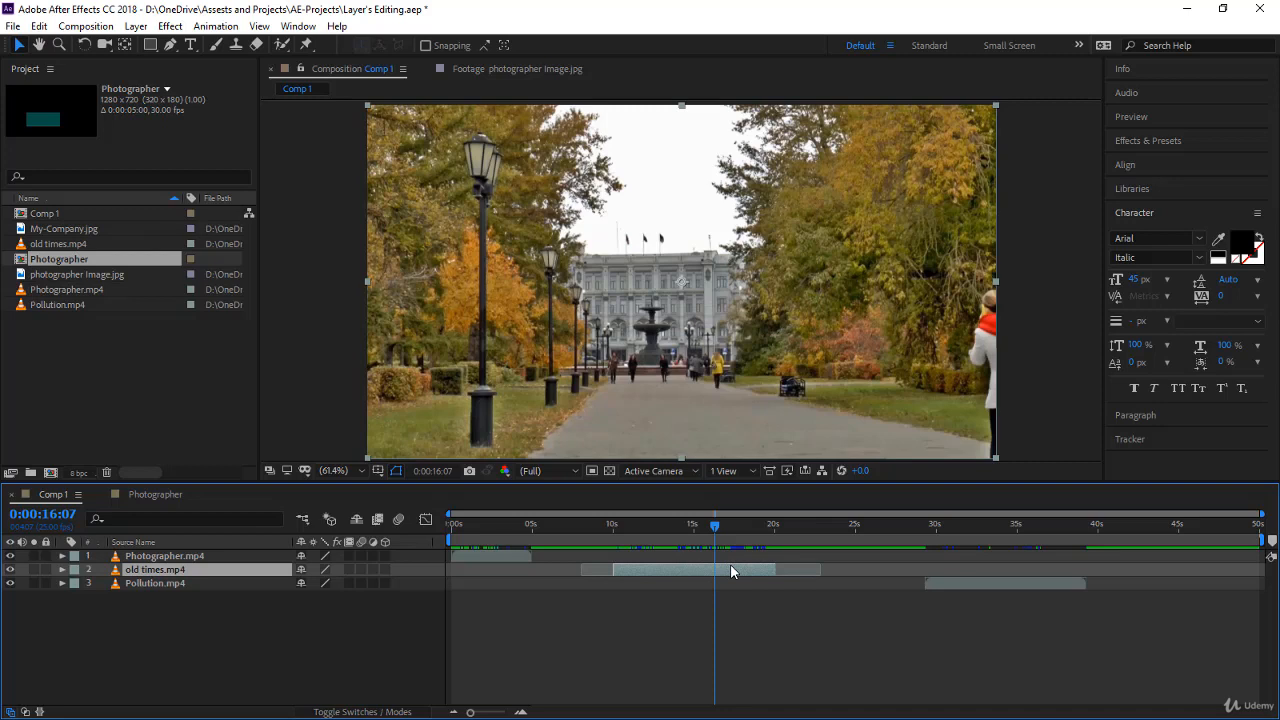
mouse_move(724, 574)
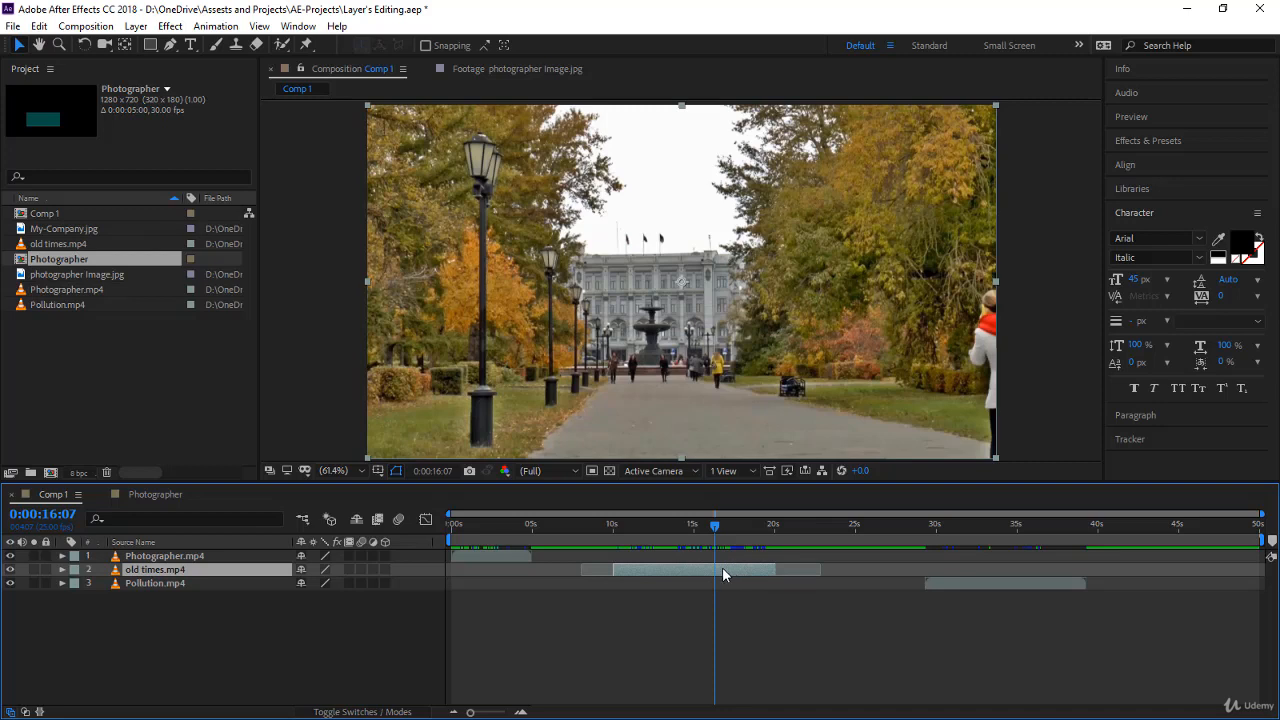
mouse_move(716, 530)
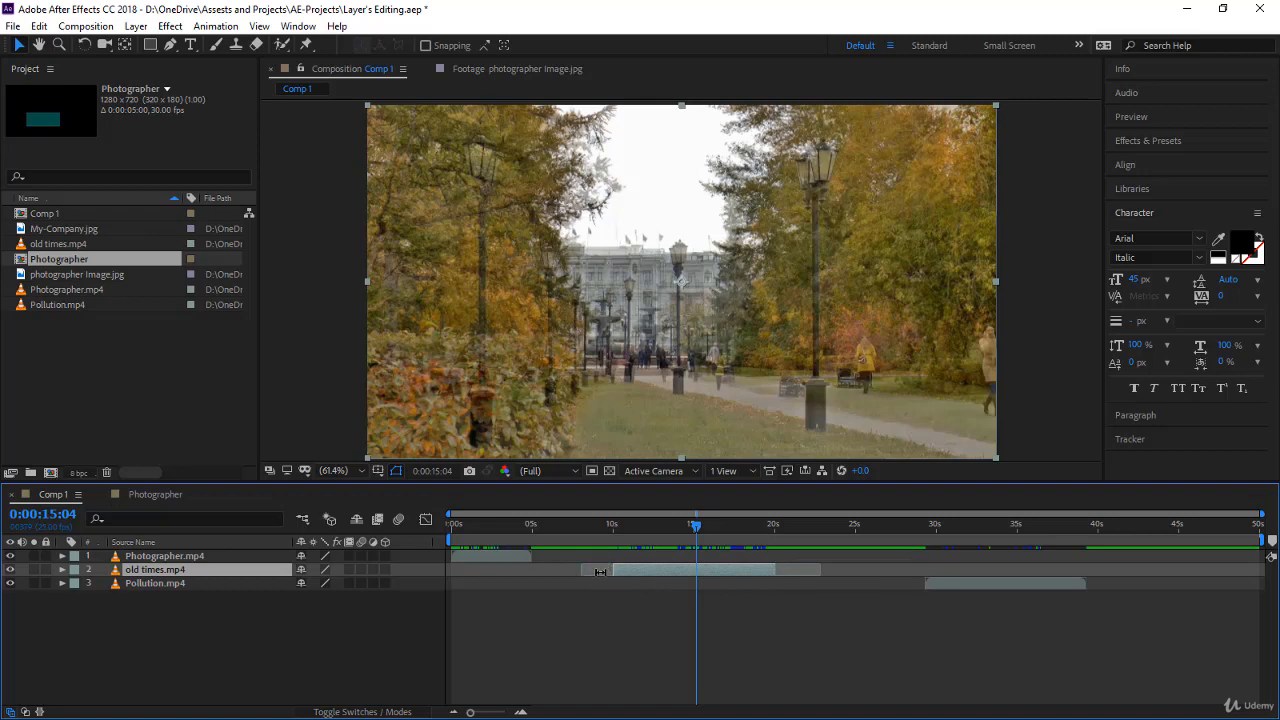
drag(694, 528, 688, 528)
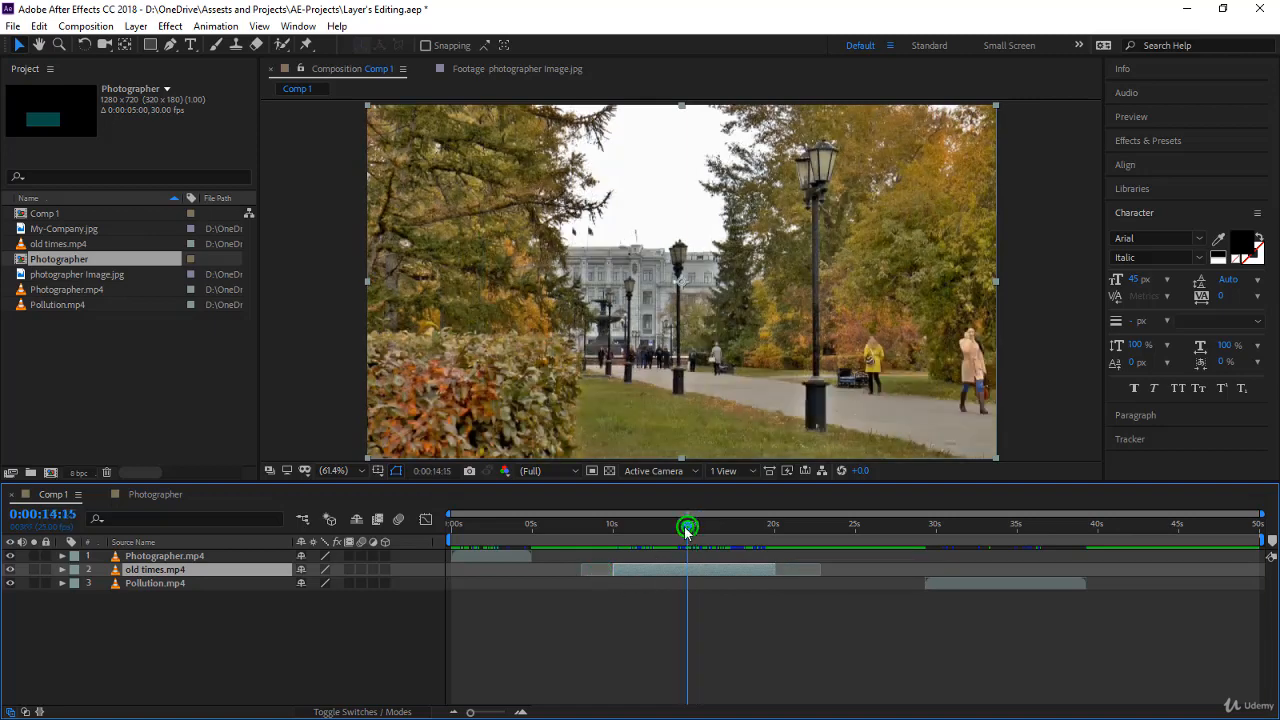
drag(688, 524, 602, 524)
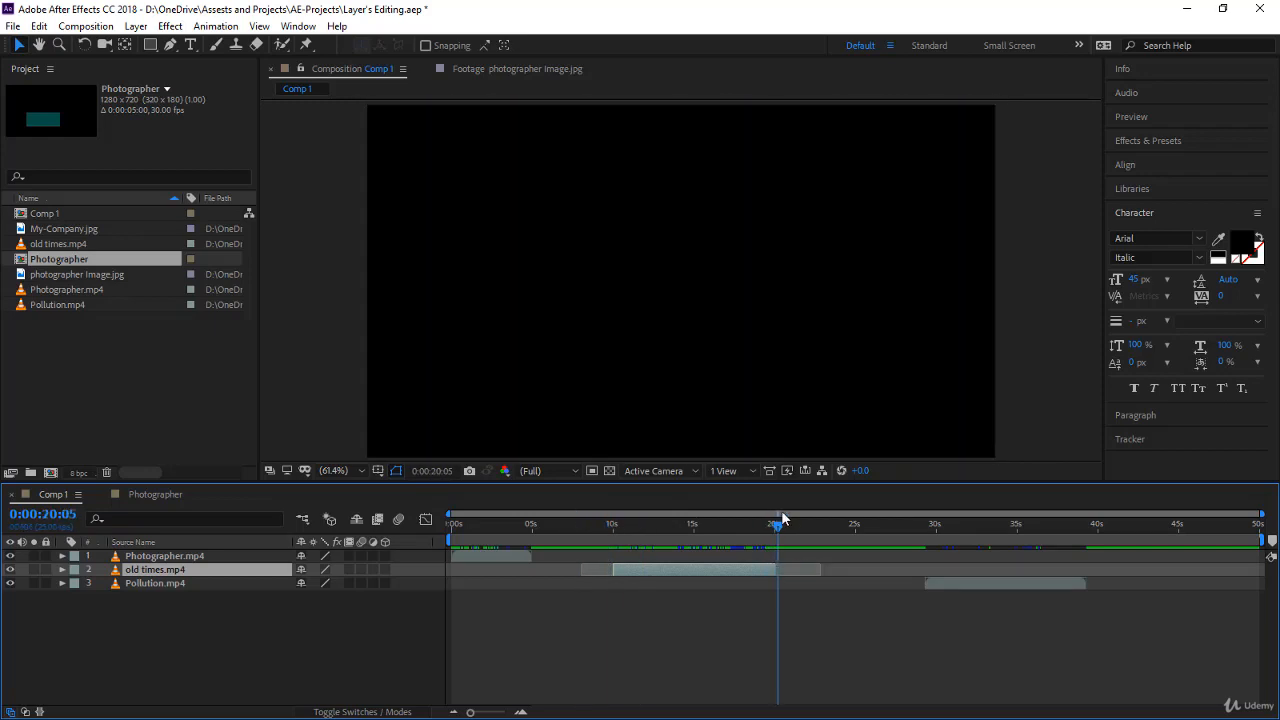
drag(778, 524, 776, 524)
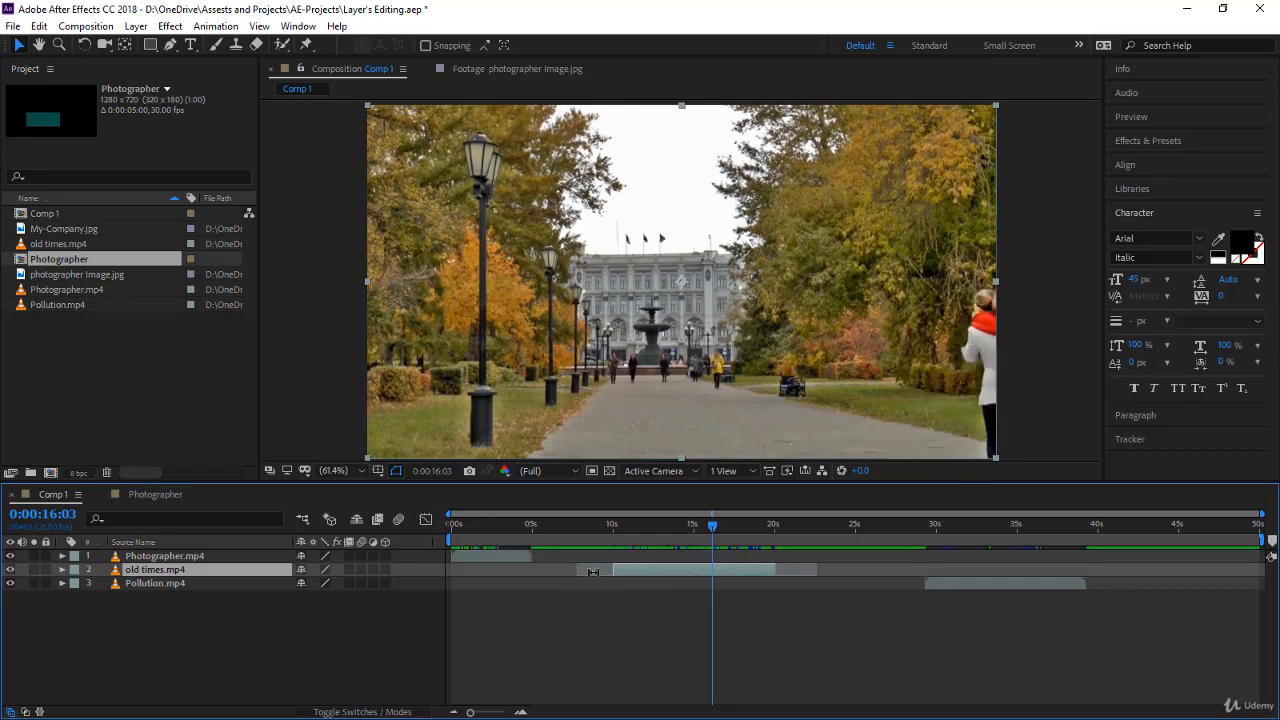
mouse_move(652, 576)
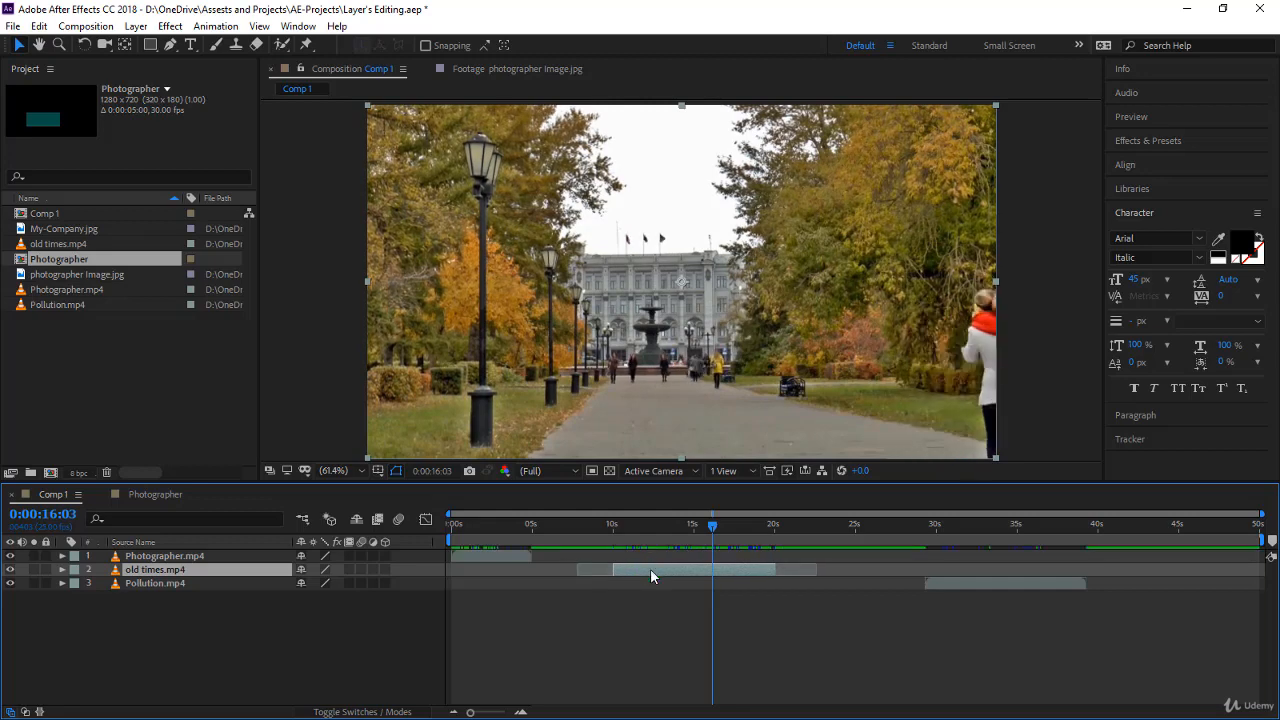
Step: Shift the trimmed old times.mp4 clip along the Comp 1 timeline
drag(712, 524, 612, 524)
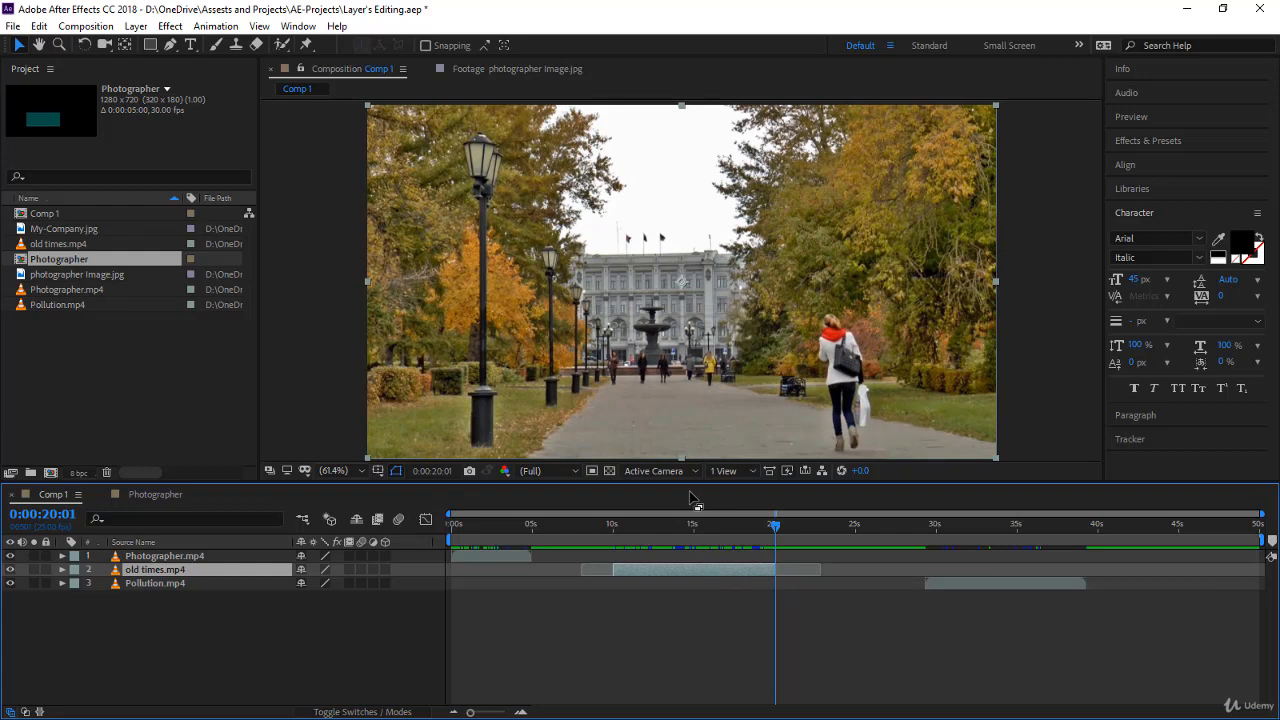
mouse_move(690, 592)
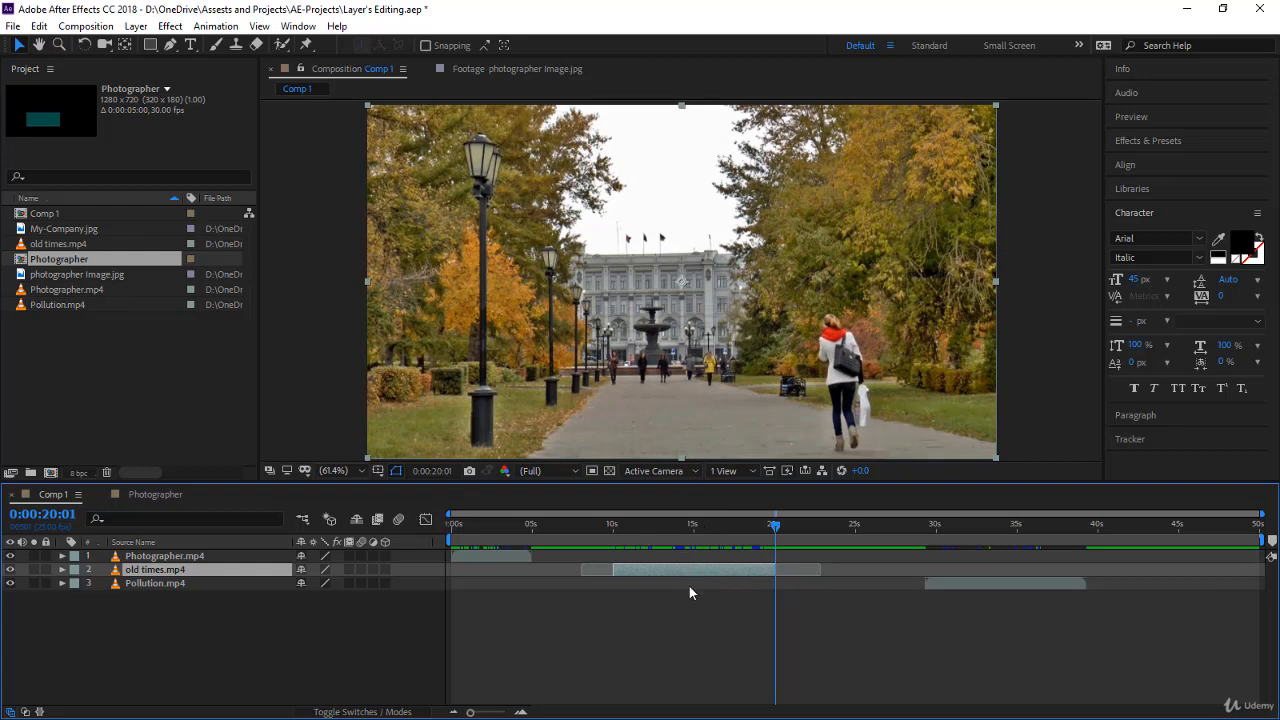
mouse_move(696, 584)
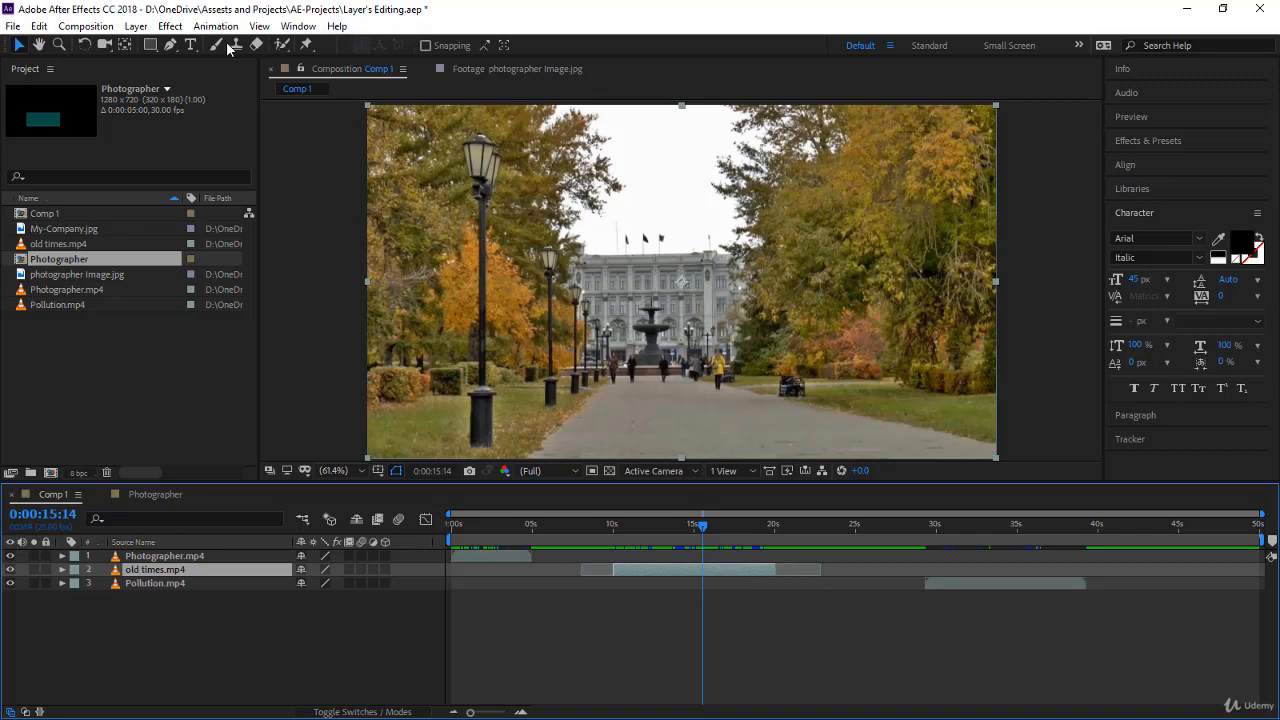
mouse_move(124, 44)
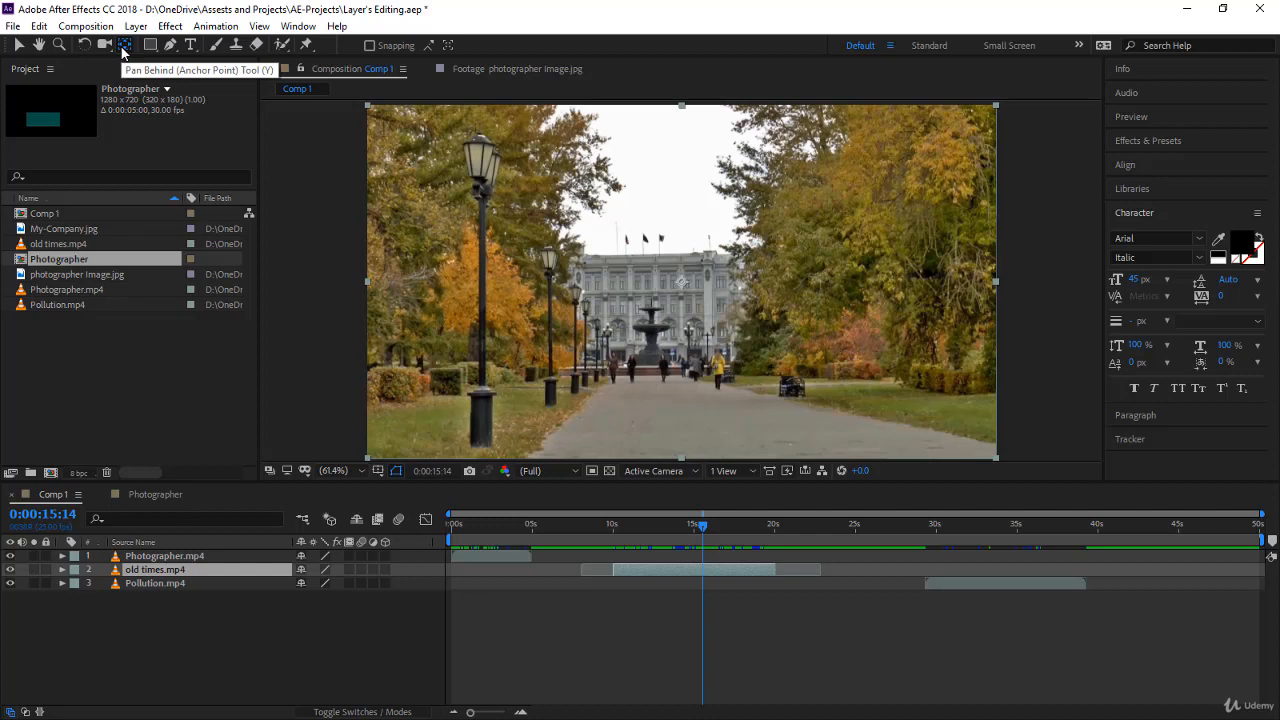
mouse_move(630, 568)
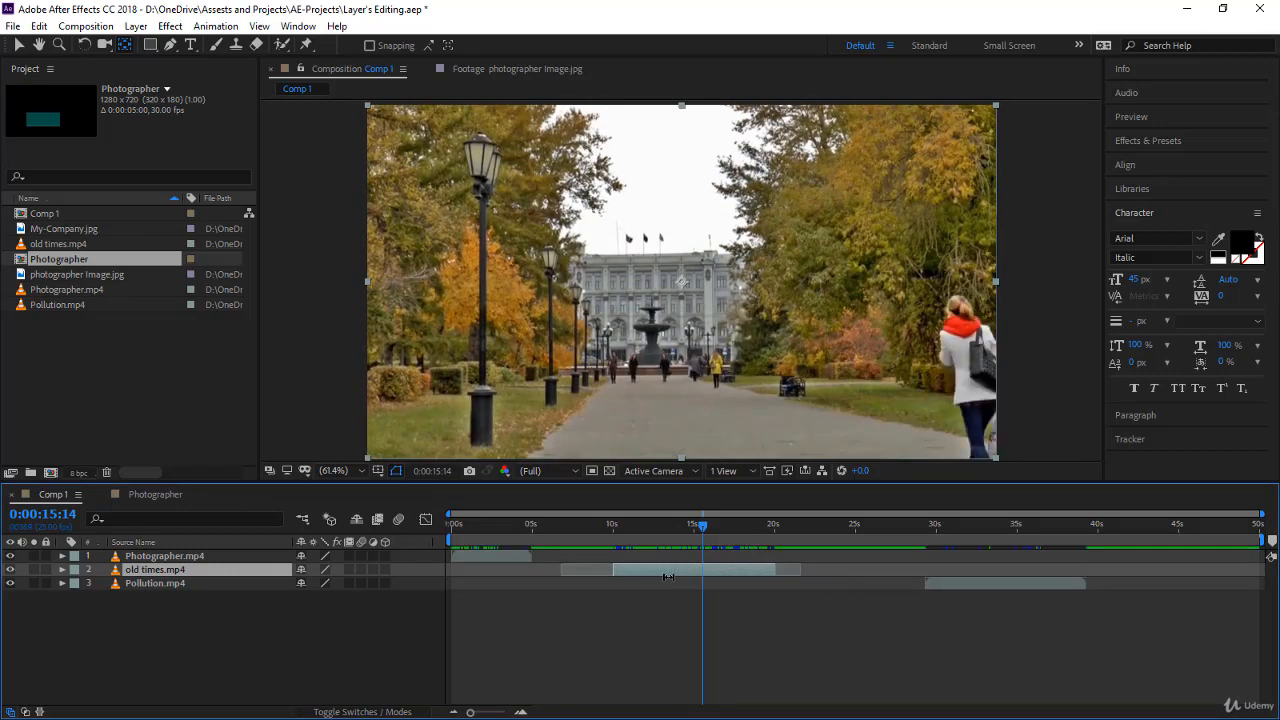
Step: Slip the old times.mp4 footage back and forth within its trimmed span with Pan Behind
drag(700, 524, 612, 524)
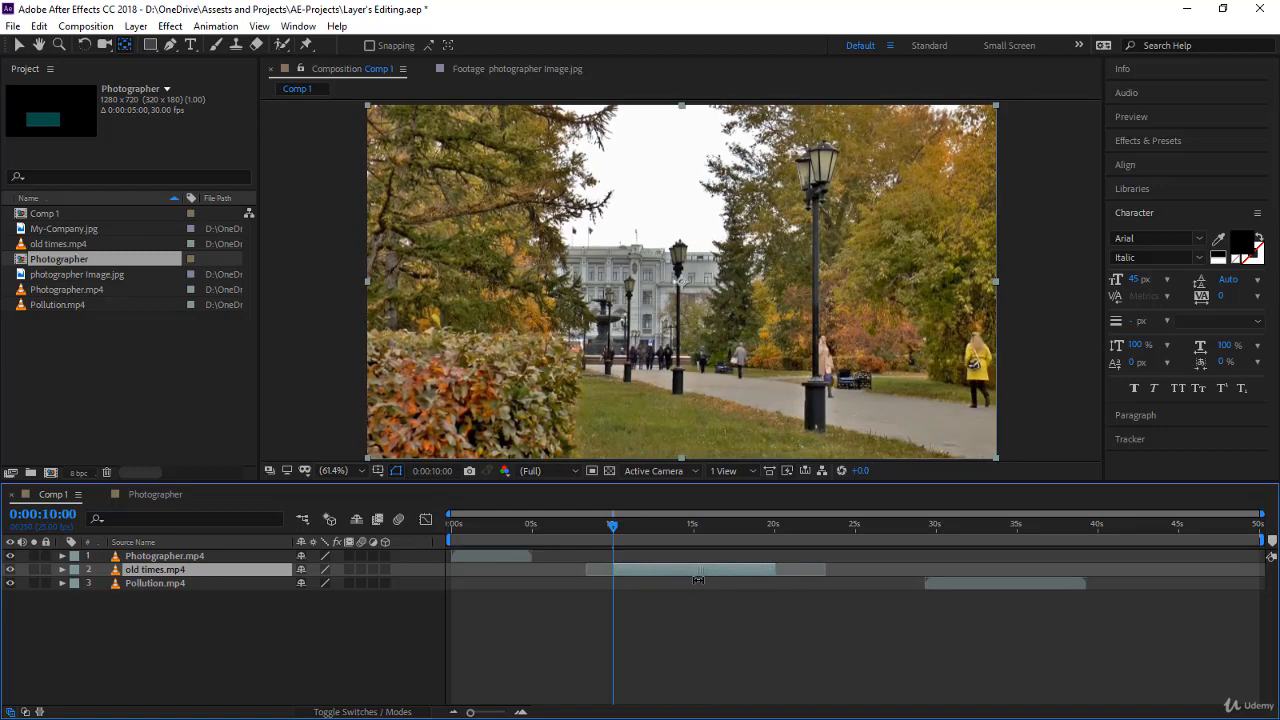
drag(612, 524, 680, 524)
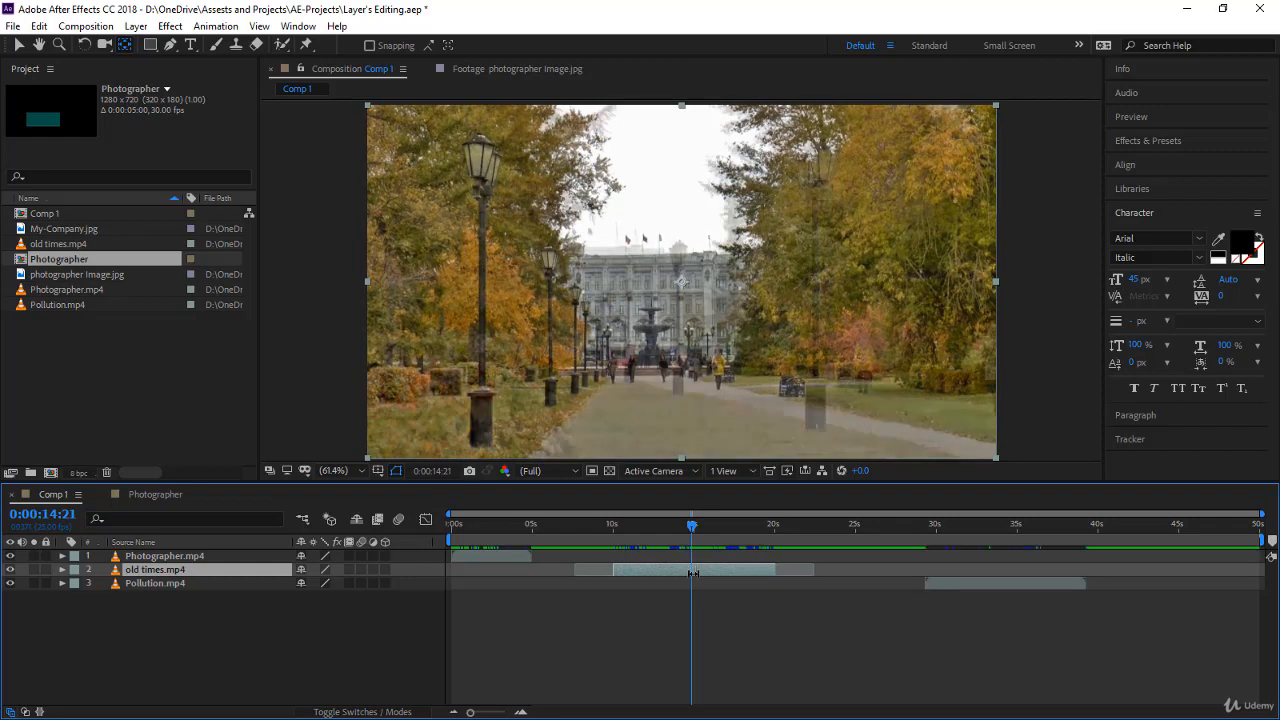
mouse_move(656, 544)
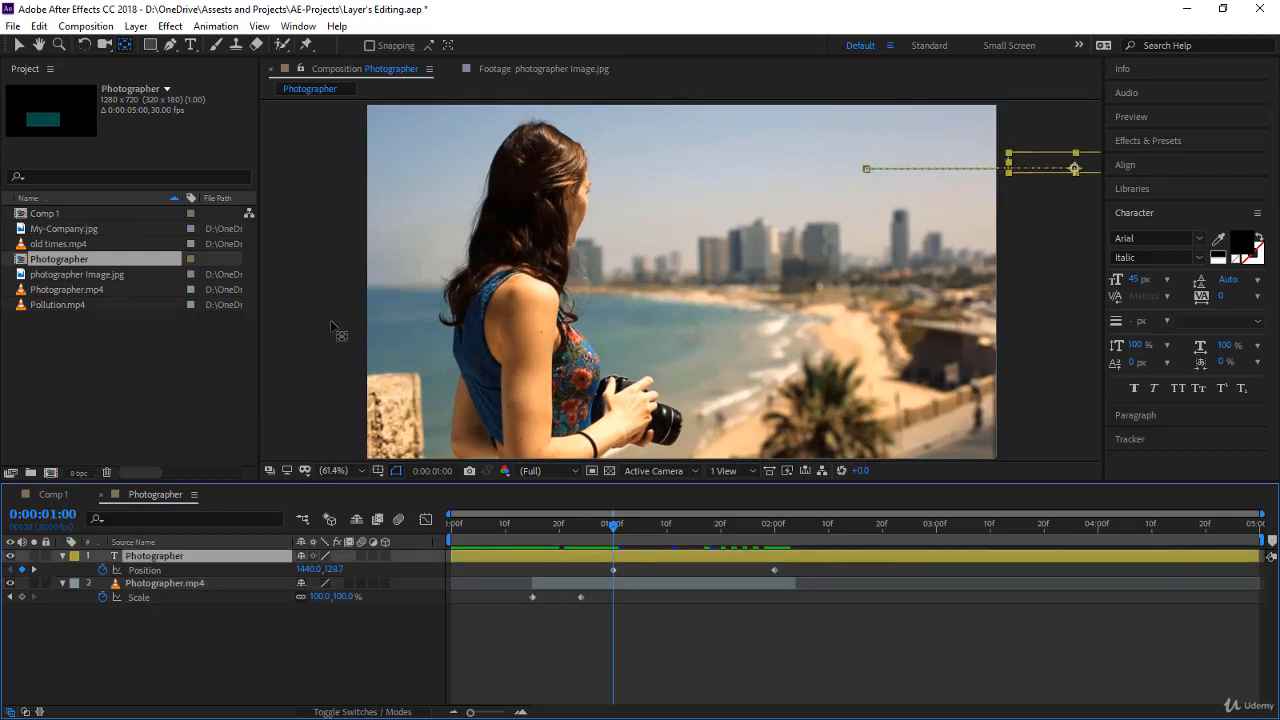
mouse_move(910, 192)
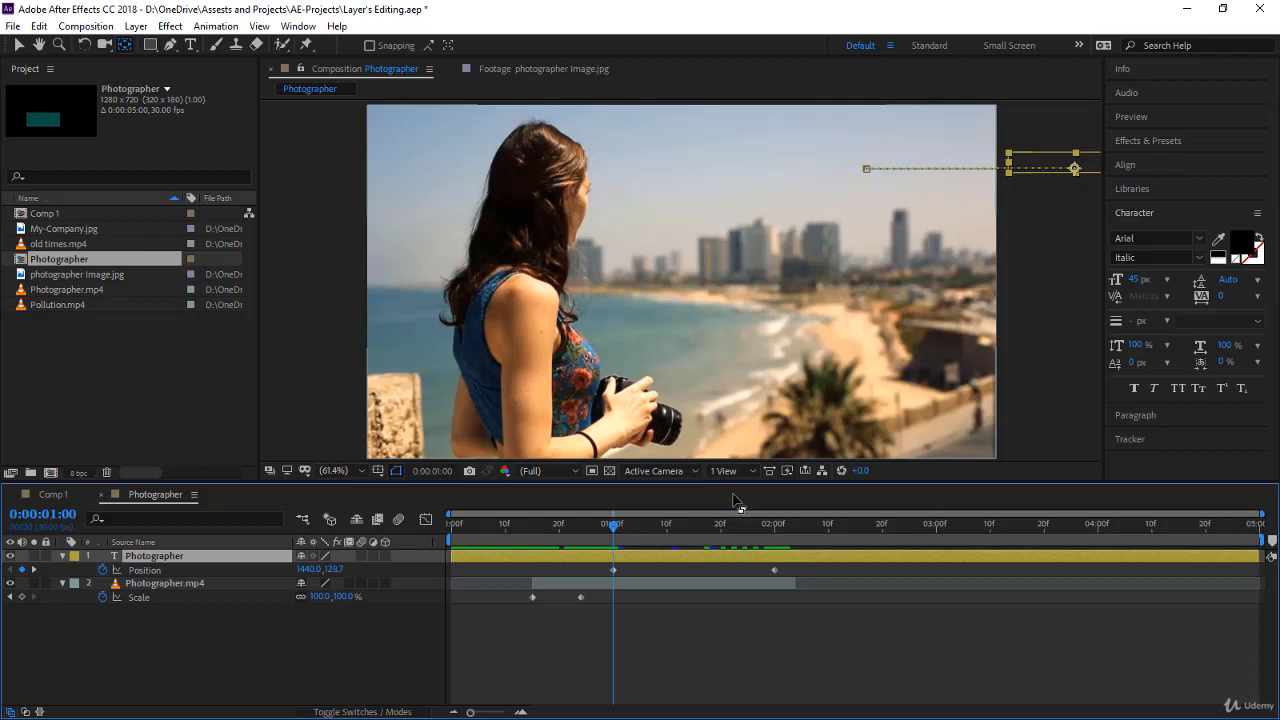
mouse_move(660, 552)
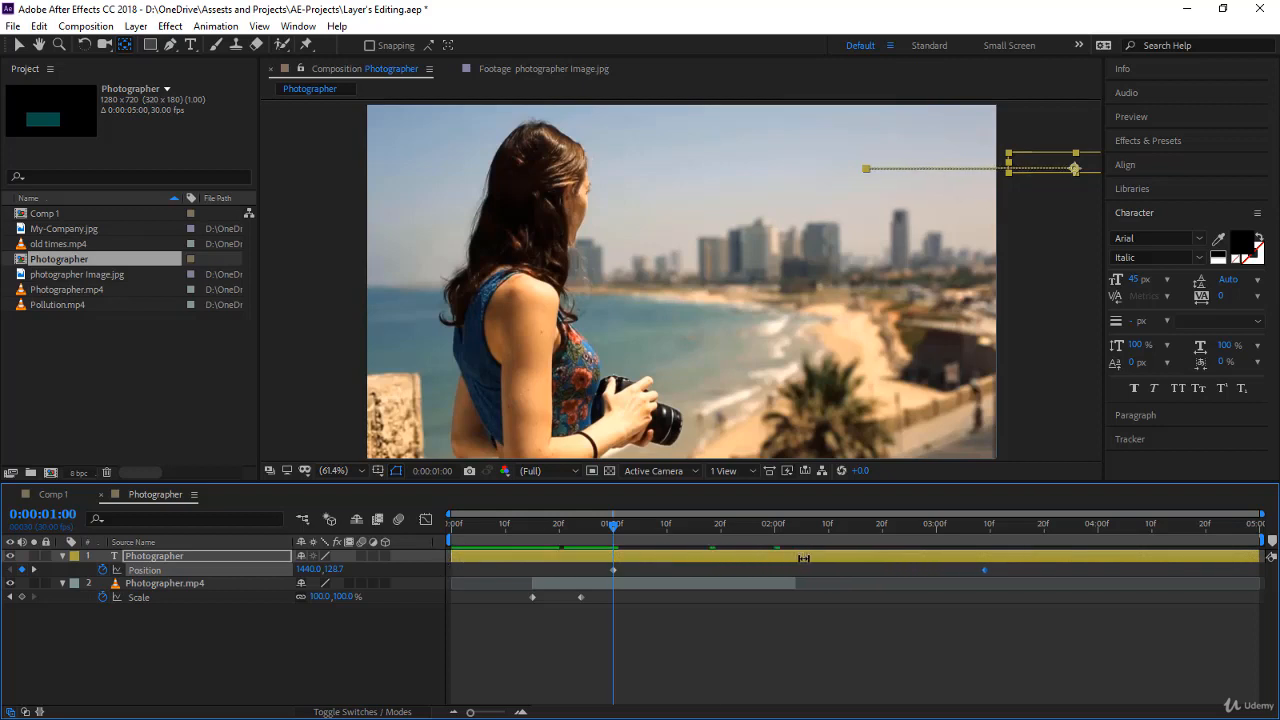
Step: Move the Photographer layer's second Position keyframe later in the timeline
drag(804, 558, 570, 558)
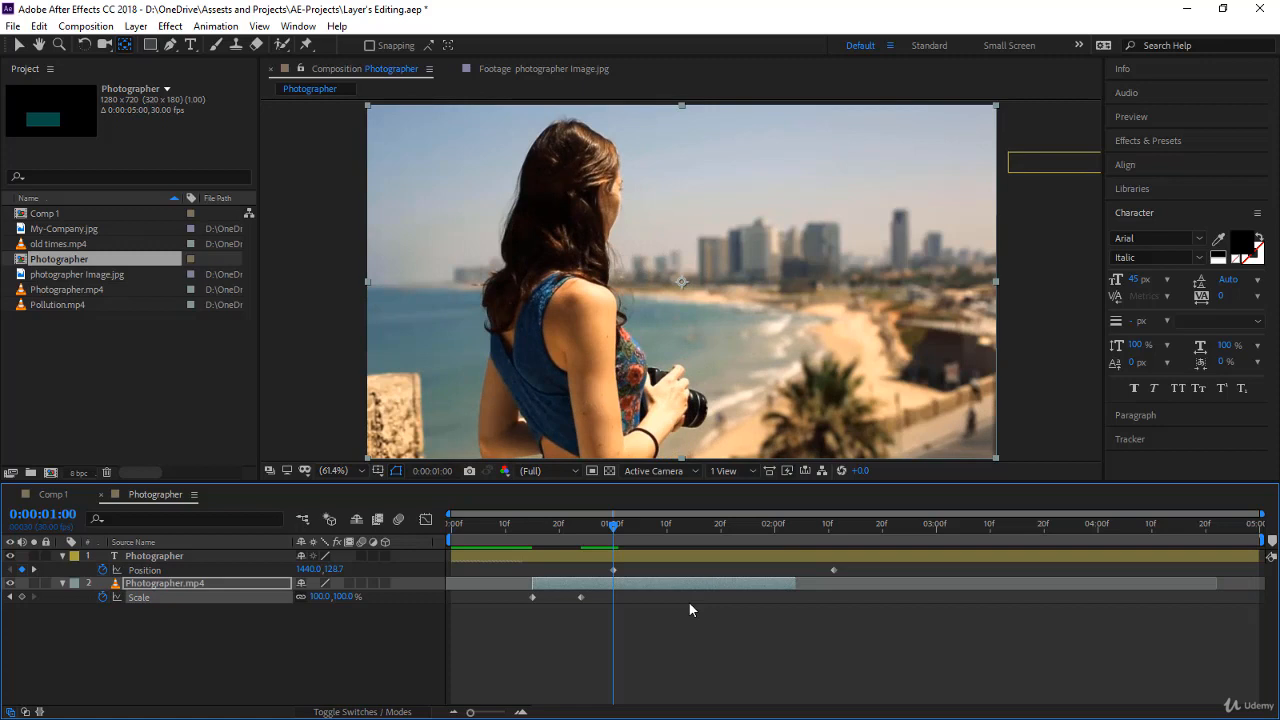
mouse_move(584, 604)
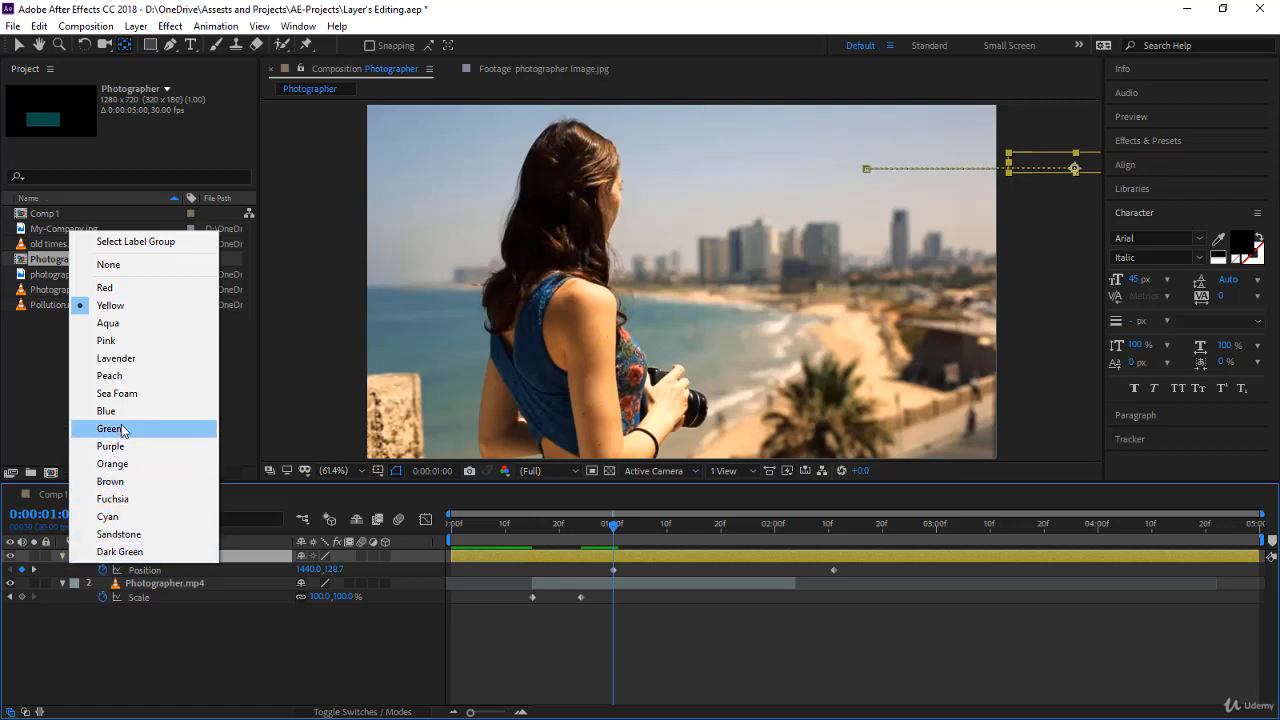
Step: Give the Photographer layer a blue label colour
click(110, 428)
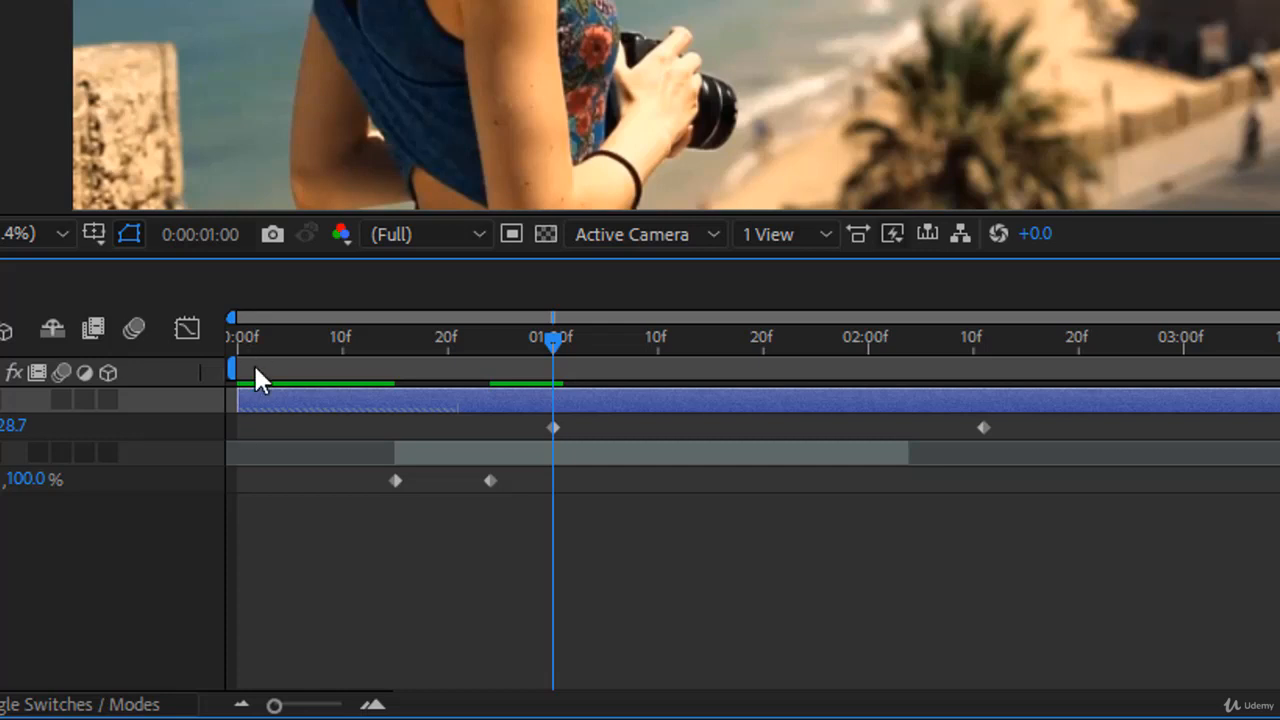
mouse_move(290, 400)
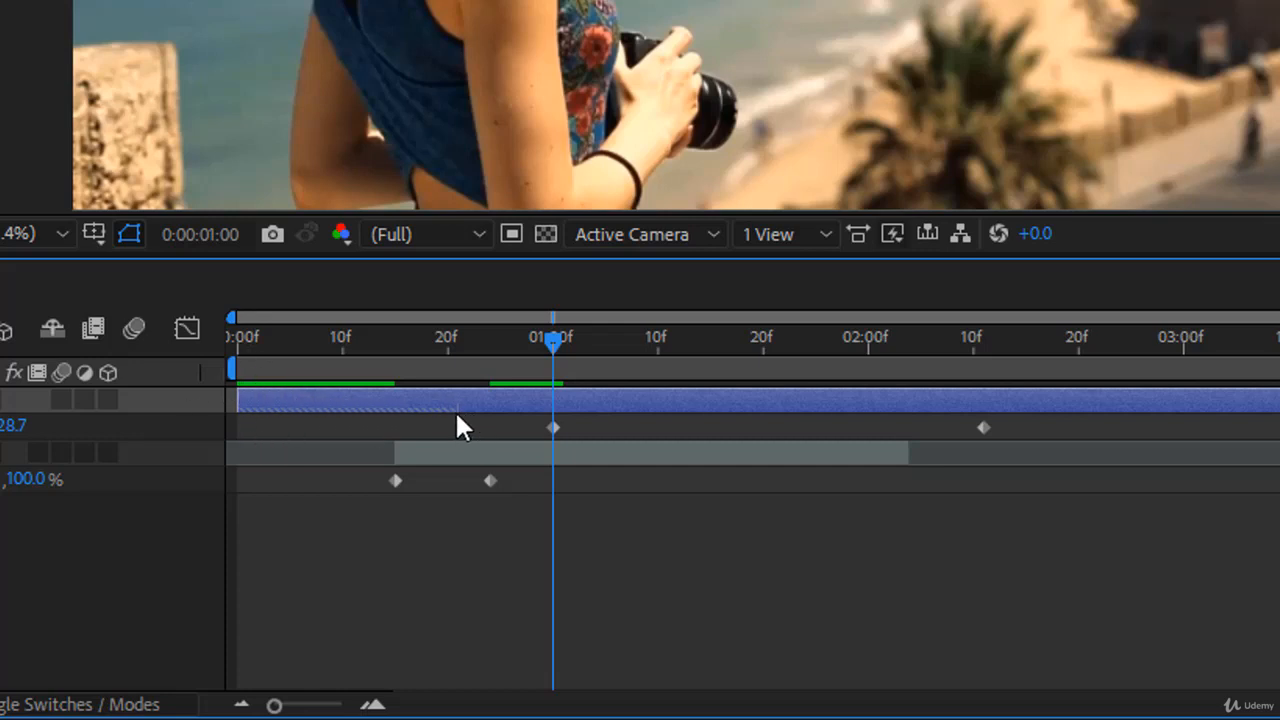
mouse_move(256, 432)
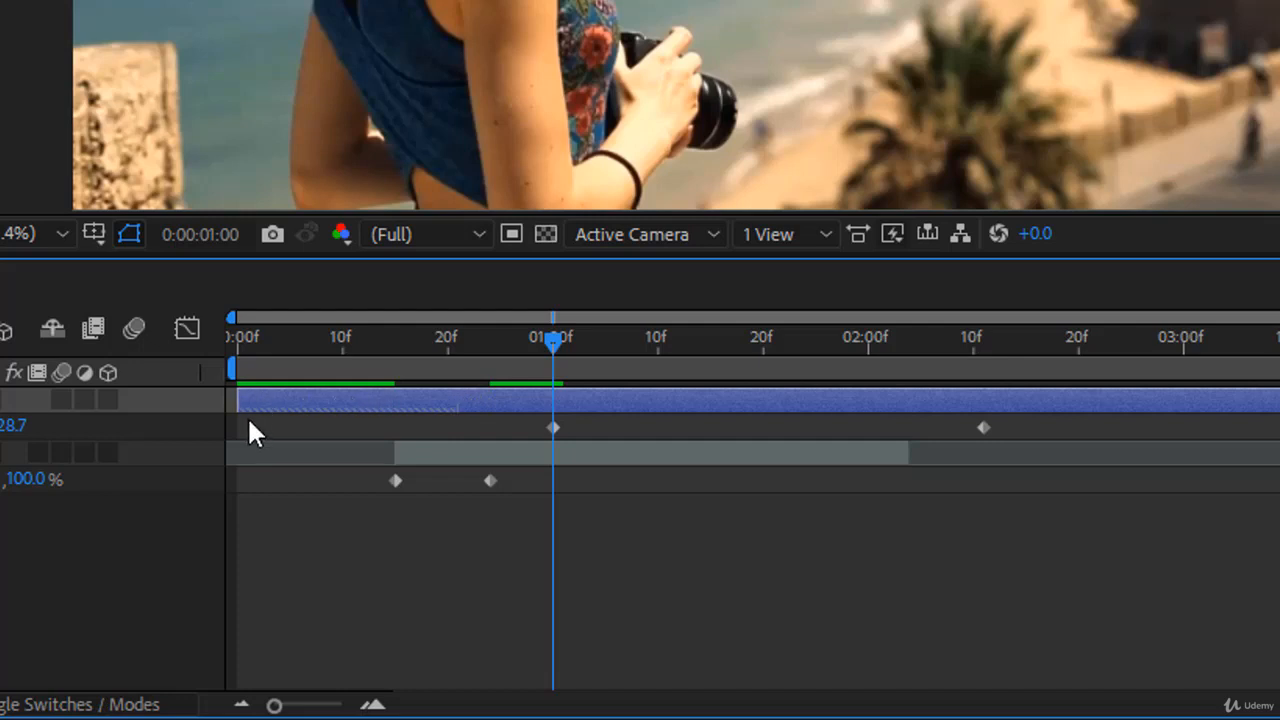
mouse_move(264, 430)
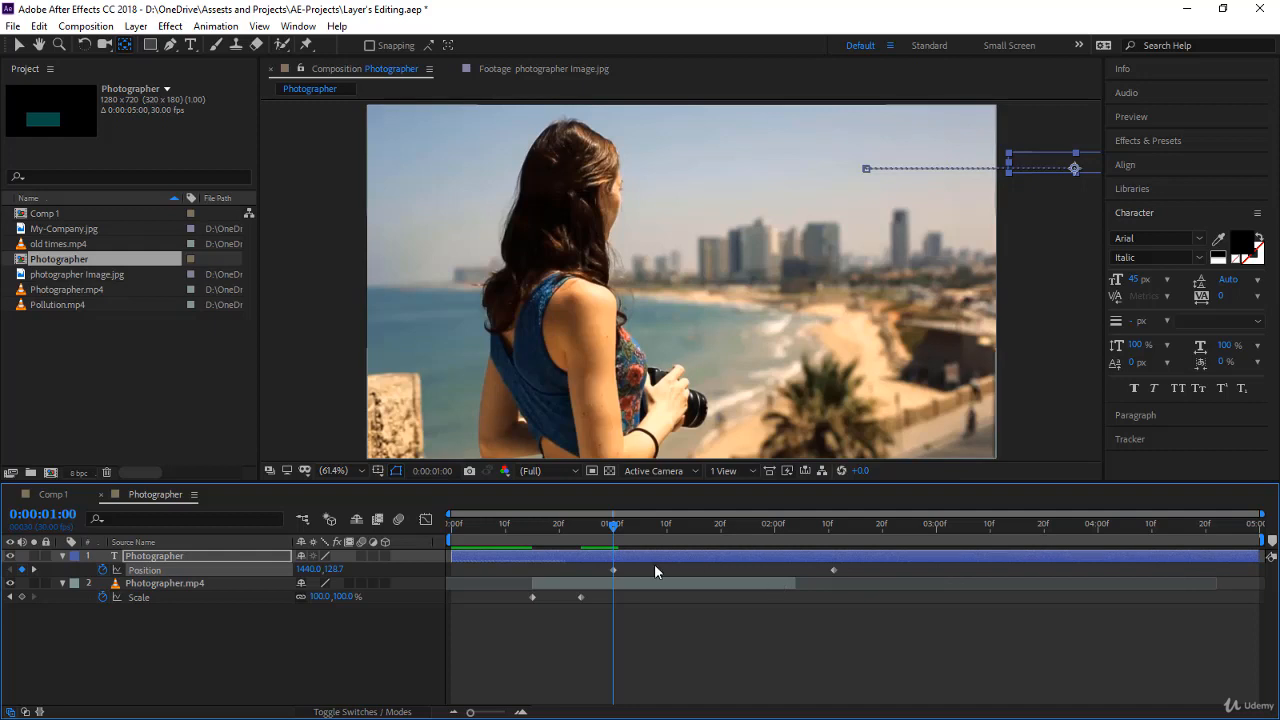
mouse_move(572, 572)
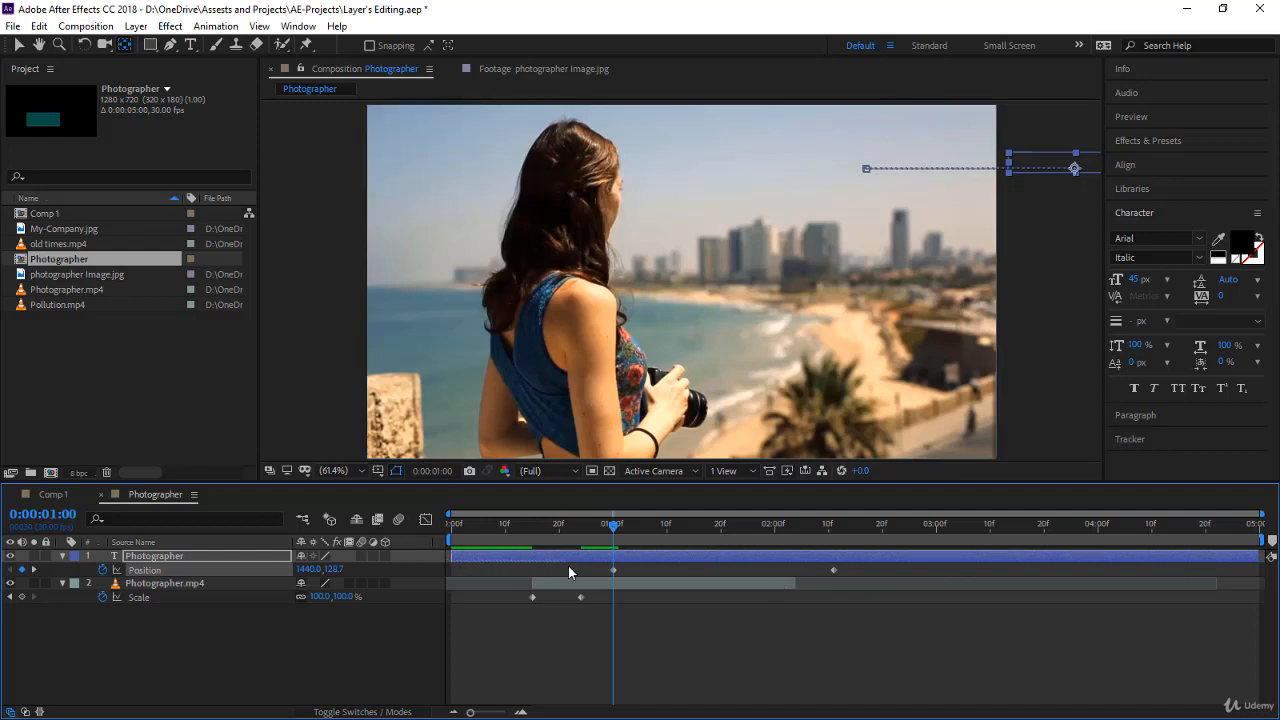
mouse_move(572, 572)
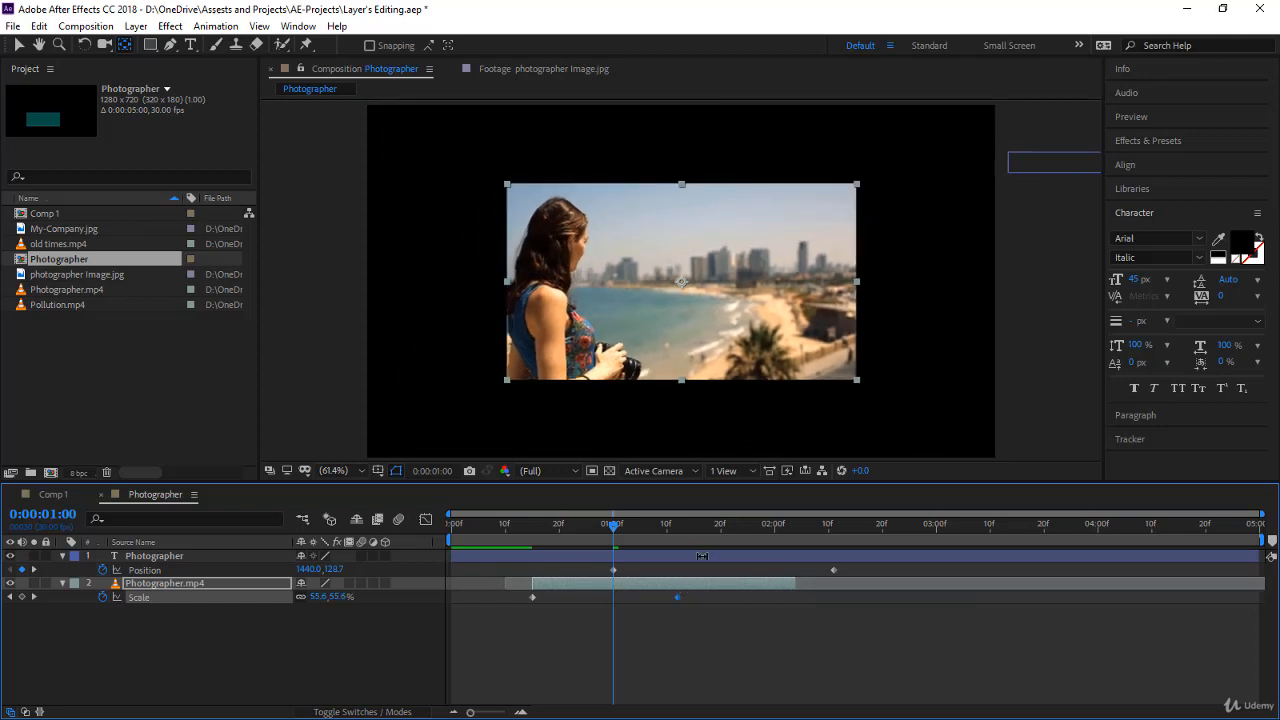
Step: Select the Photographer layer and show photographer image.jpg details in the Project panel
click(154, 556)
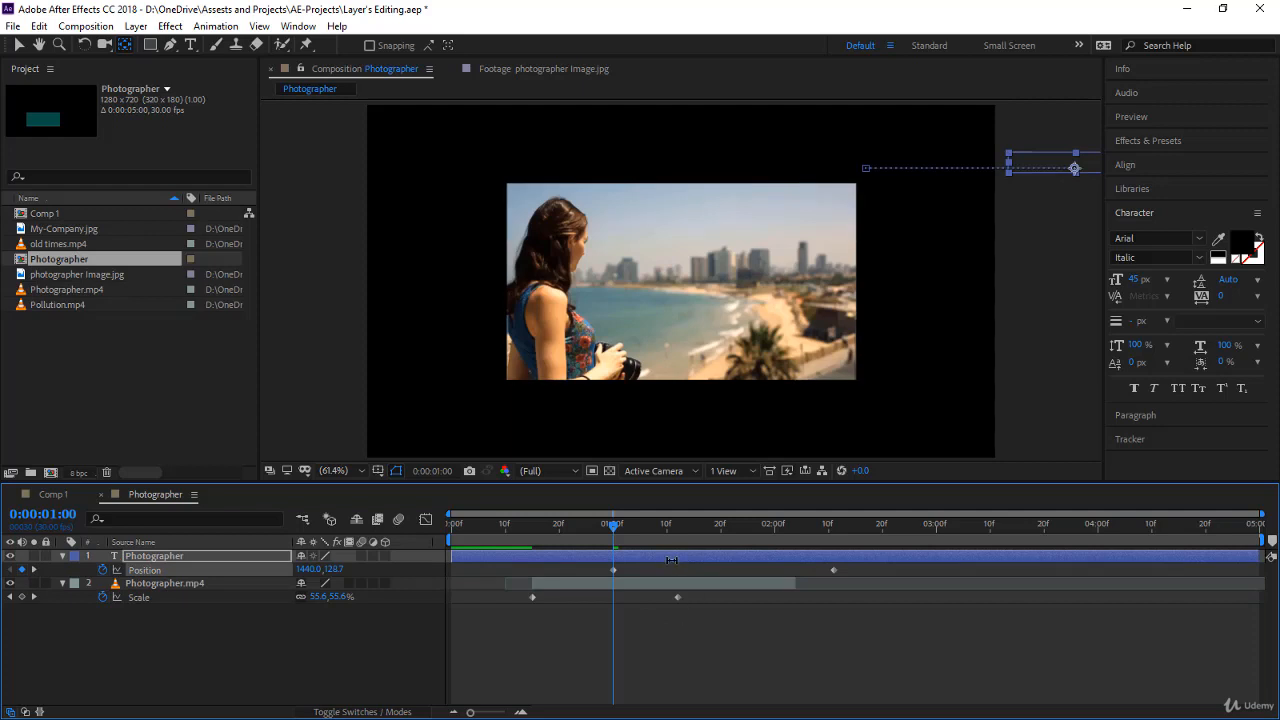
mouse_move(112, 284)
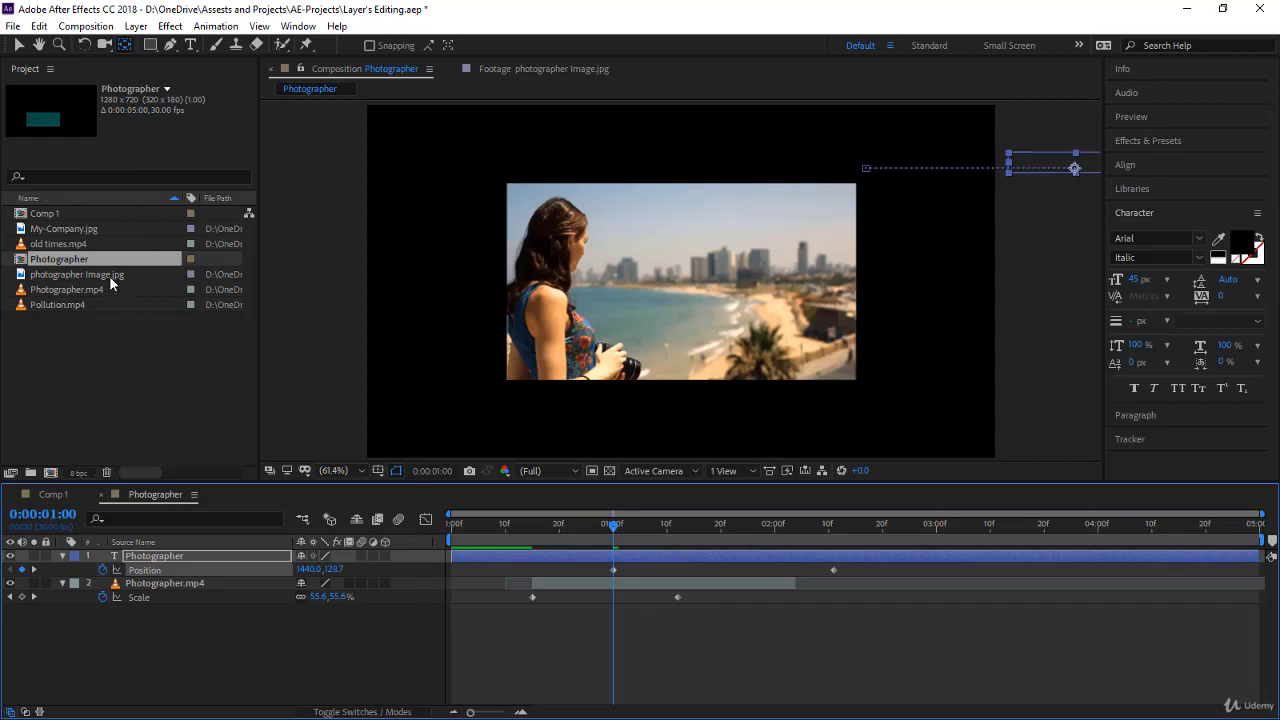
click(76, 274)
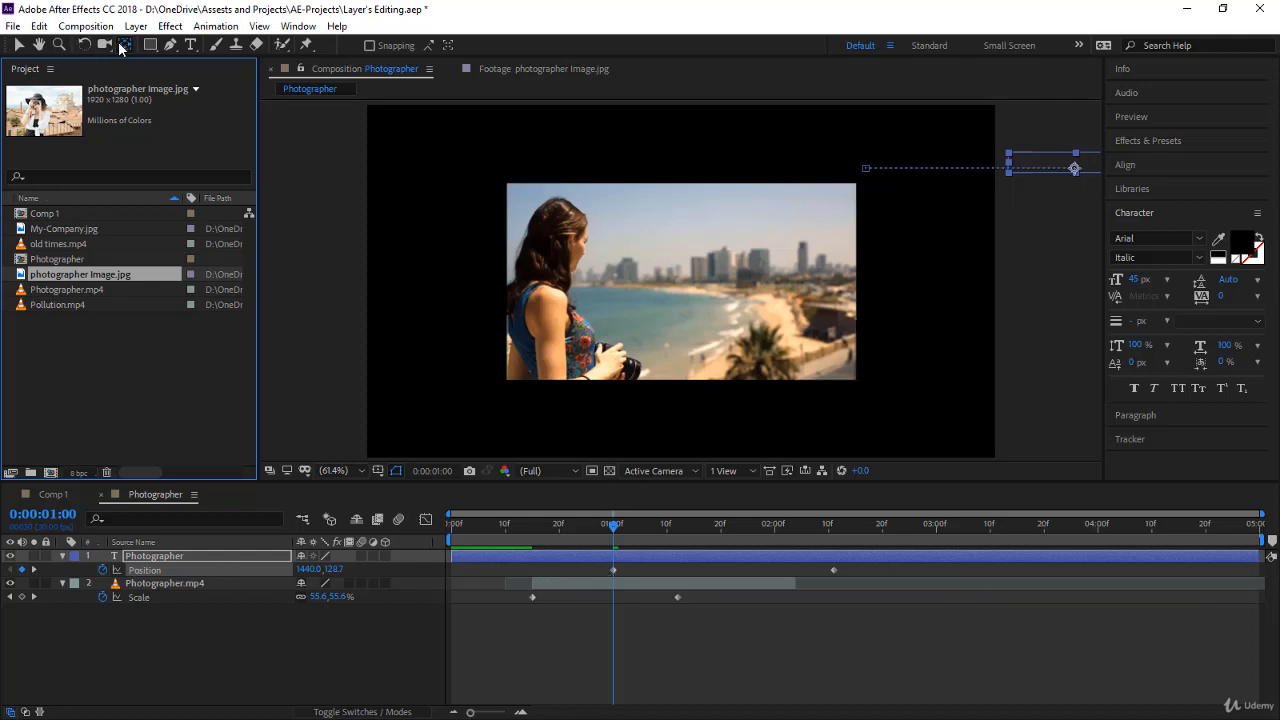
mouse_move(124, 44)
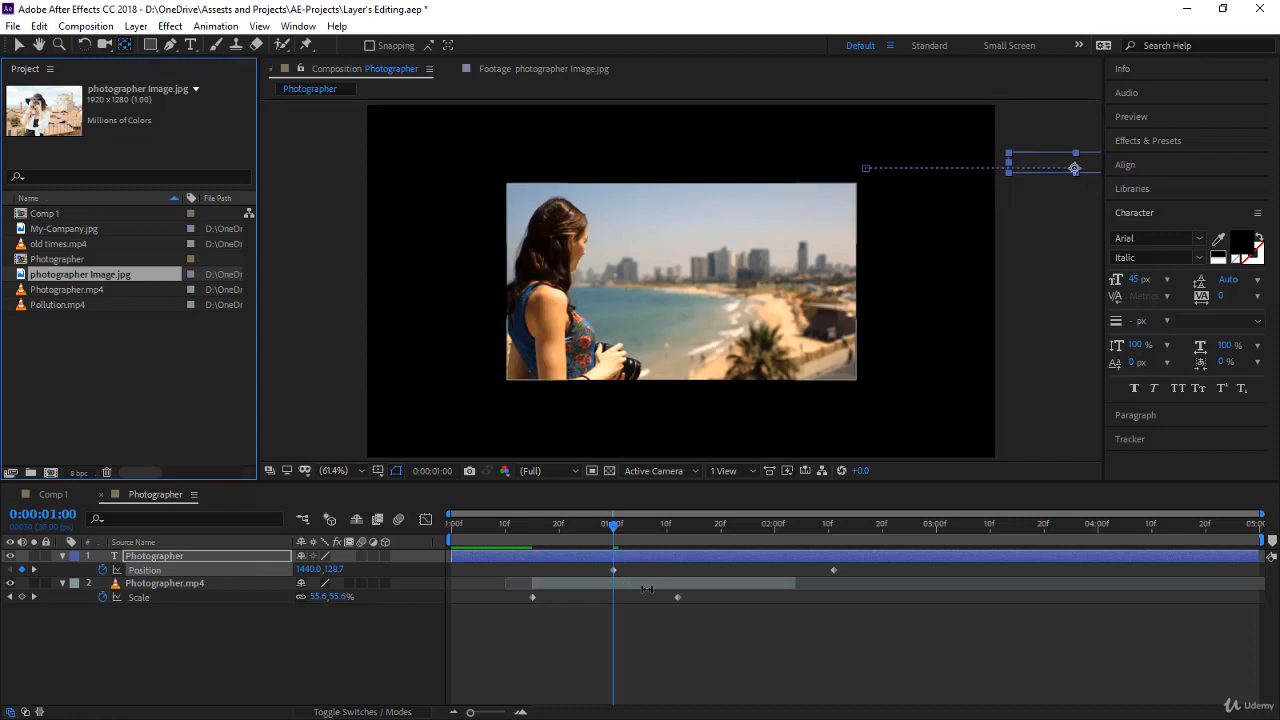
mouse_move(724, 590)
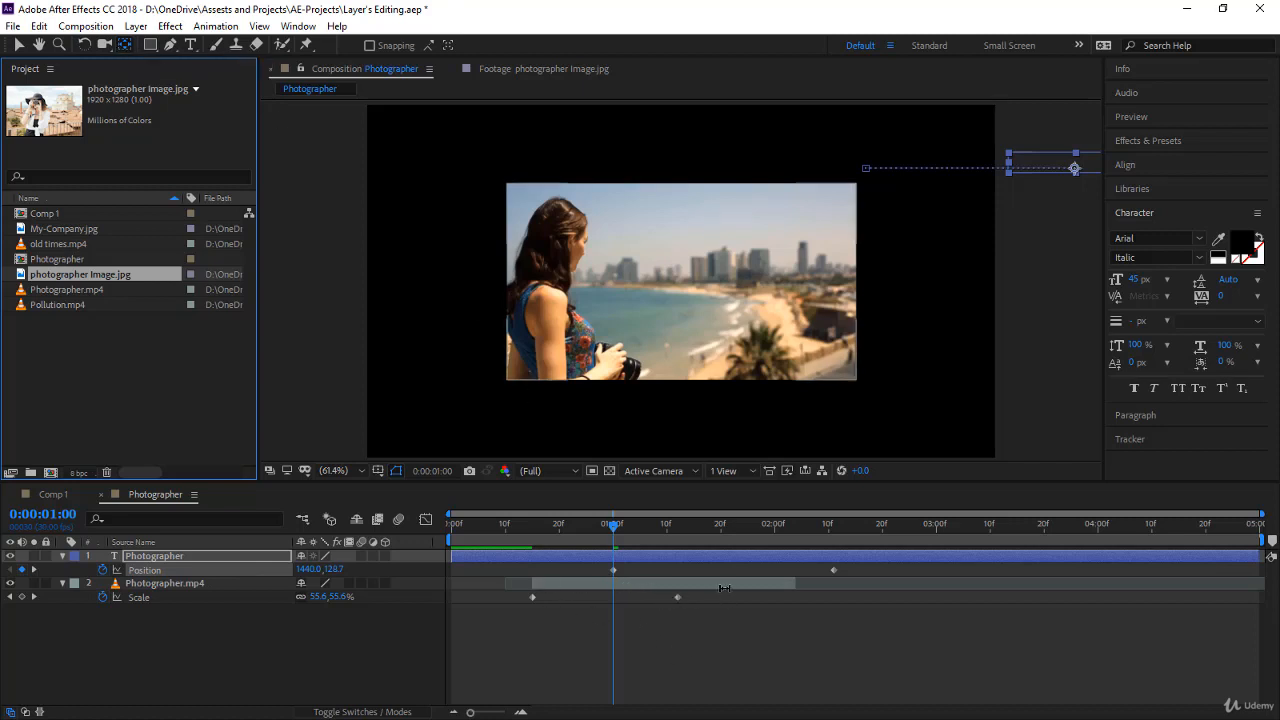